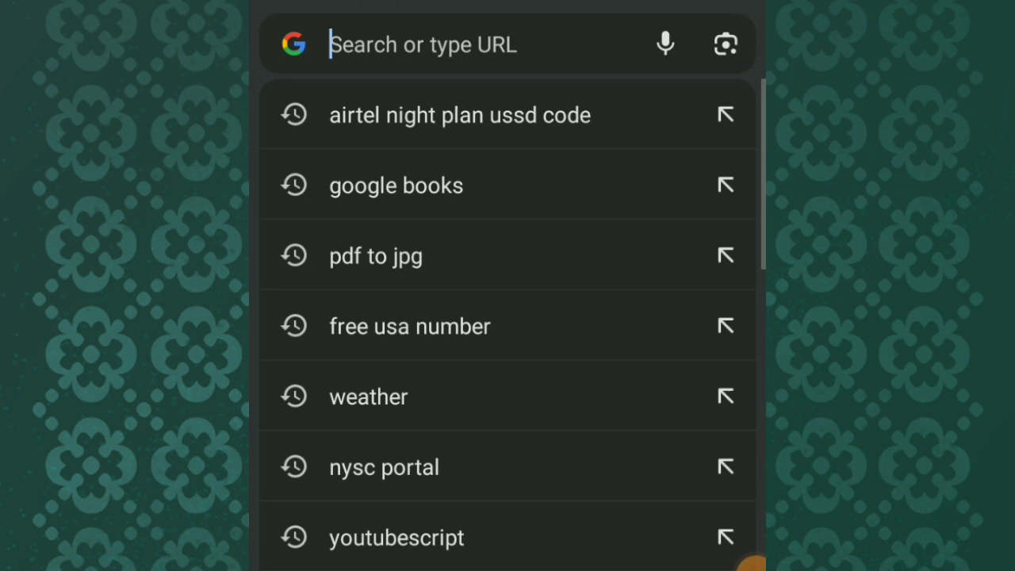
# - Search Chrome for 'google books' and scroll the results to the Partner Center link
pyautogui.write('god')
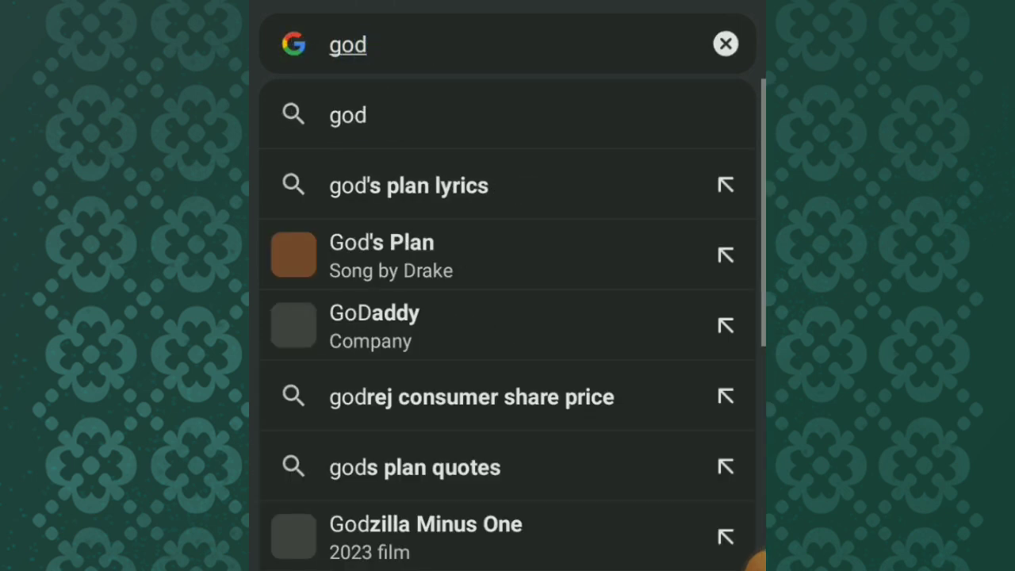
pyautogui.press('Backspace')
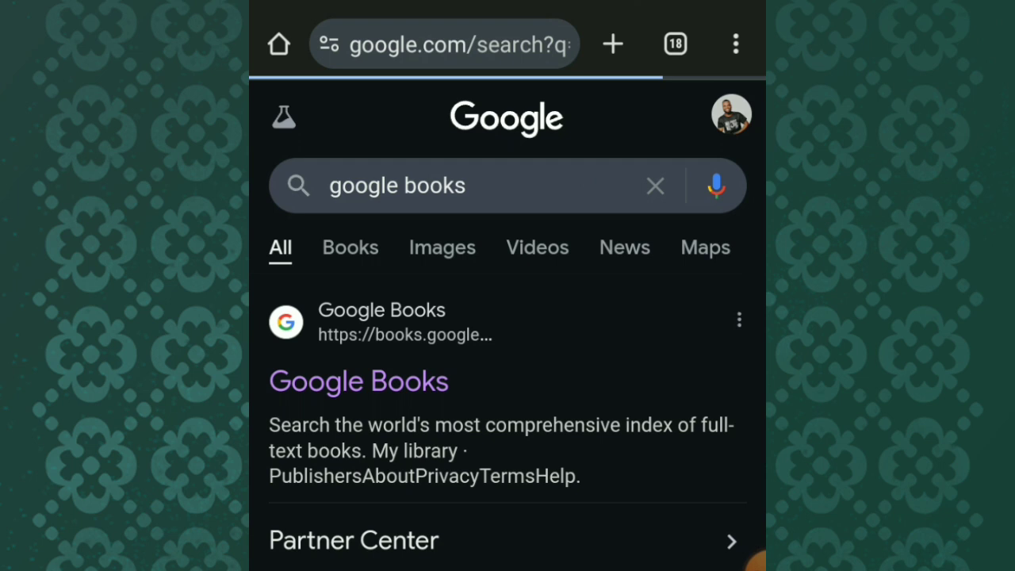
pyautogui.scroll(-3)
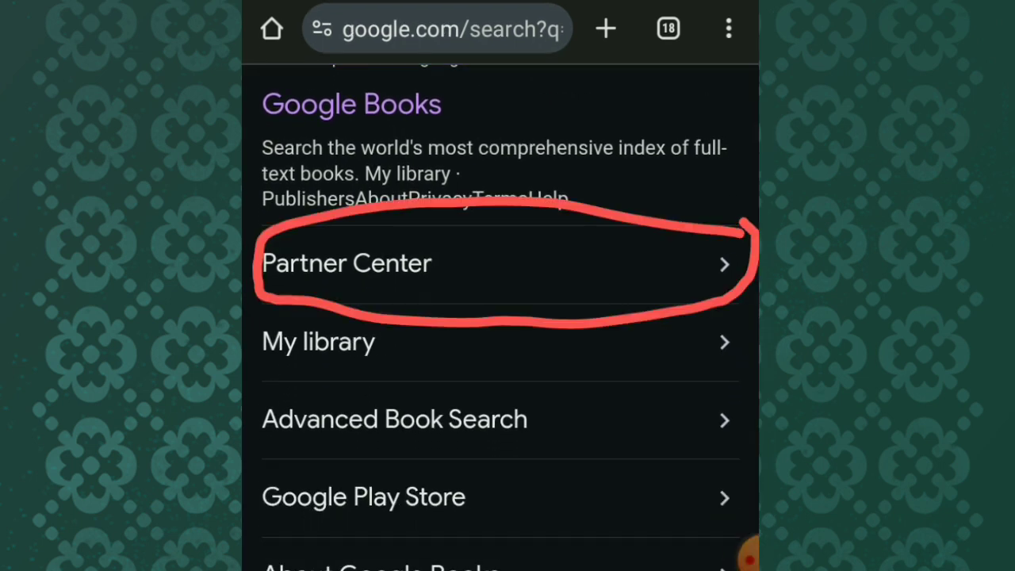
pyautogui.scroll(3)
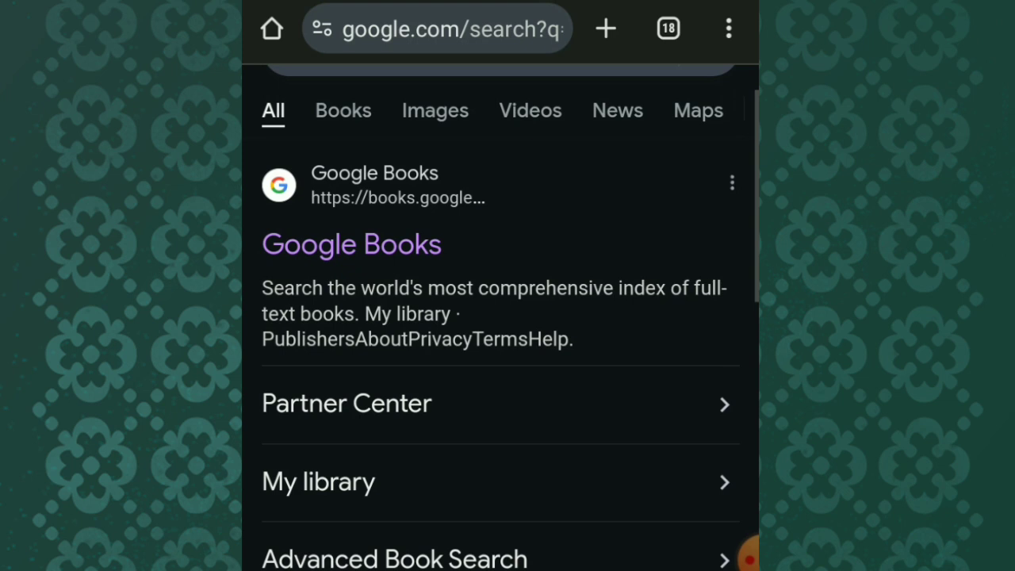
pyautogui.scroll(3)
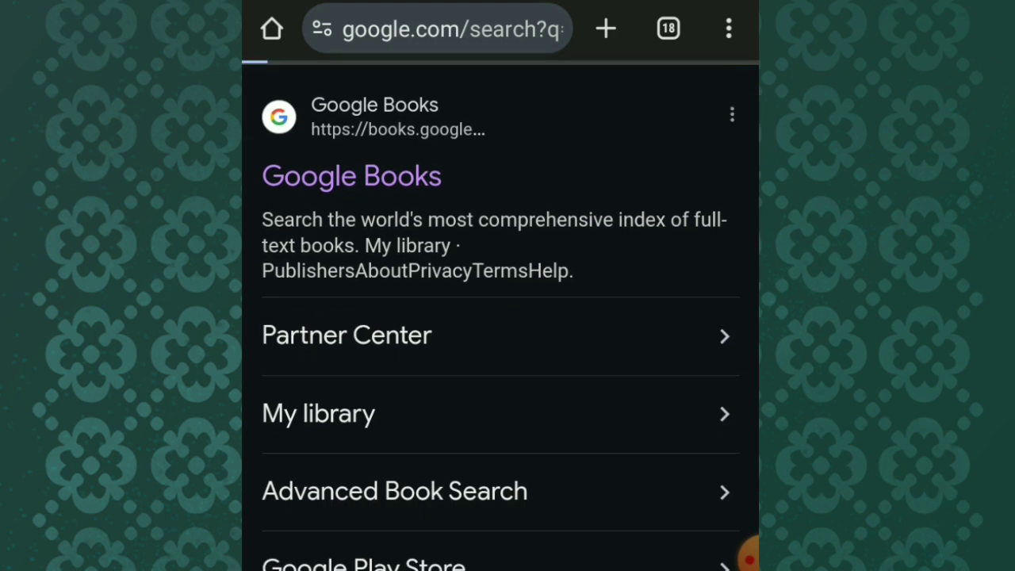
# - Open the Play Books Partner Center result and begin publisher signup via Get started
pyautogui.click(347, 335)
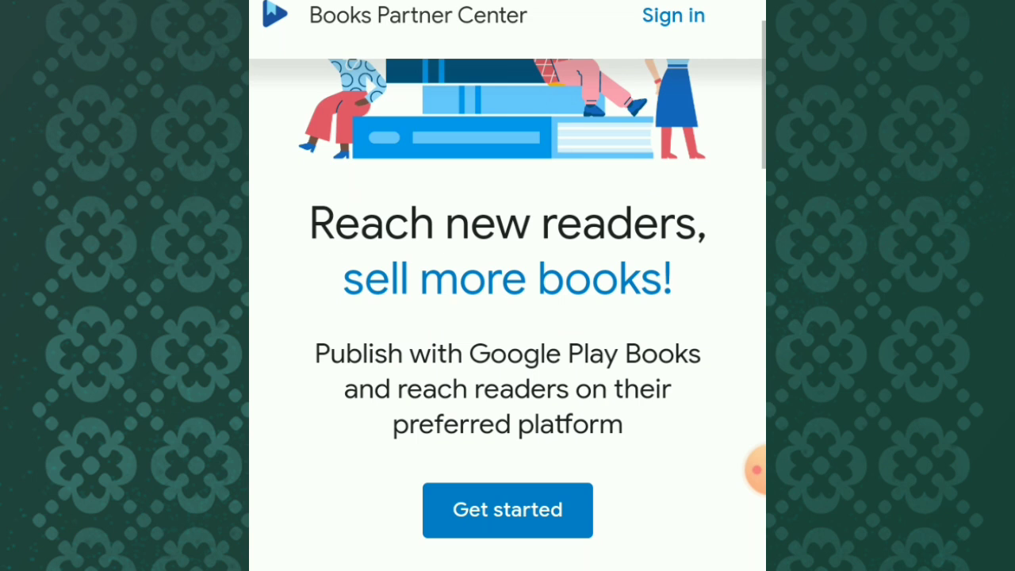
pyautogui.scroll(-3)
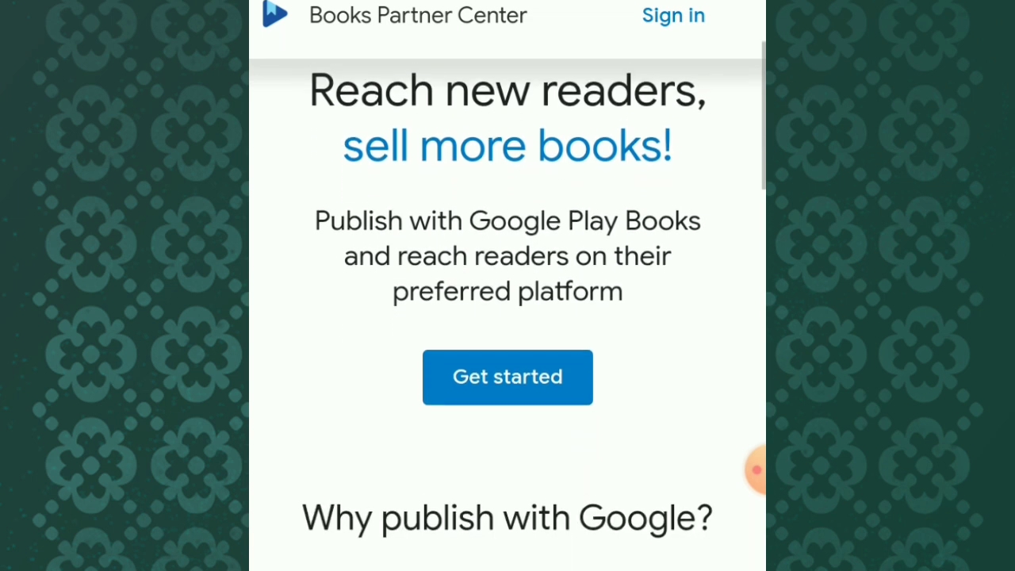
pyautogui.scroll(-3)
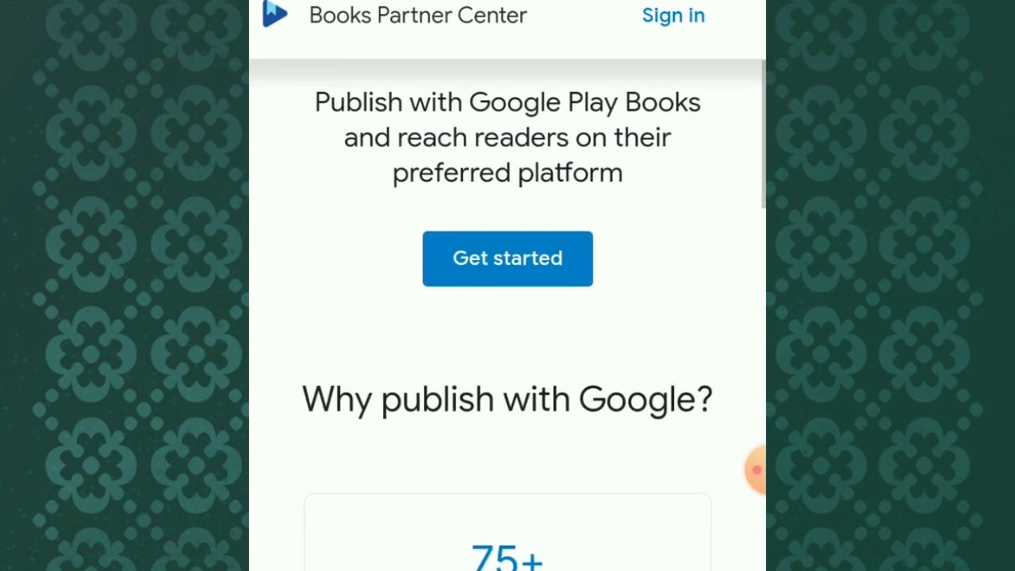
pyautogui.scroll(-3)
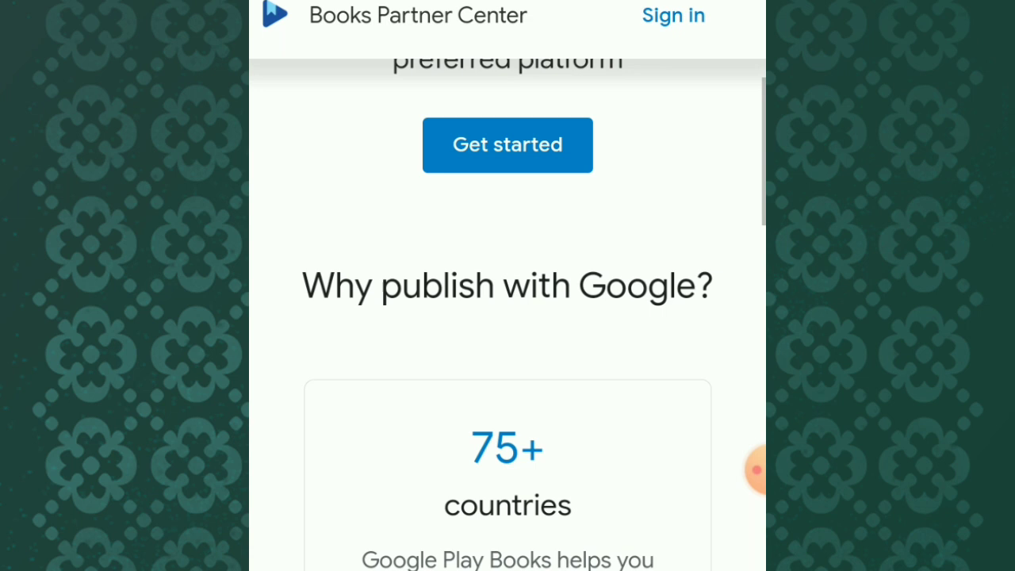
pyautogui.click(506, 144)
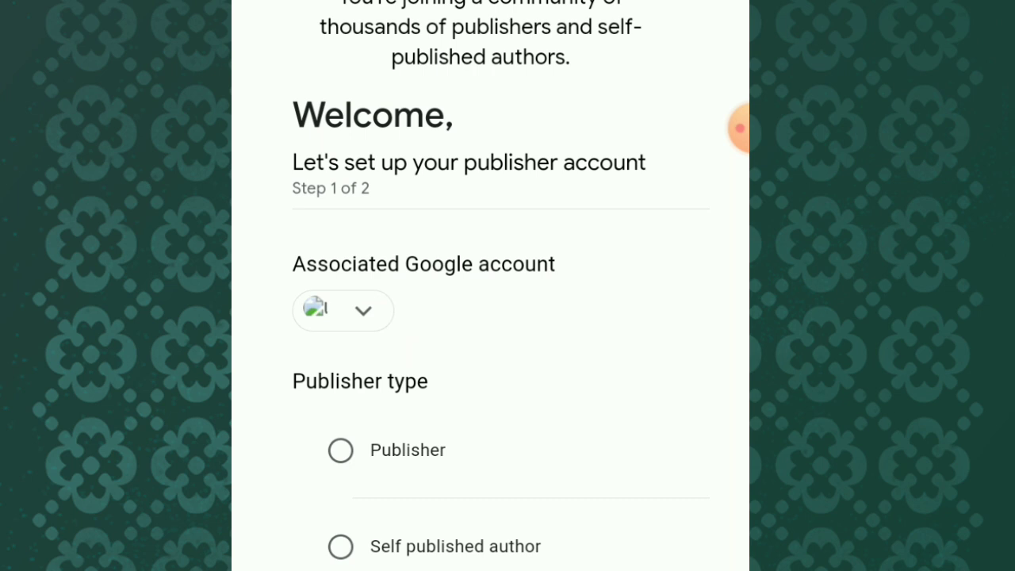
# - Scroll the Welcome page to the associated Google account and publisher-type choices
pyautogui.scroll(-3)
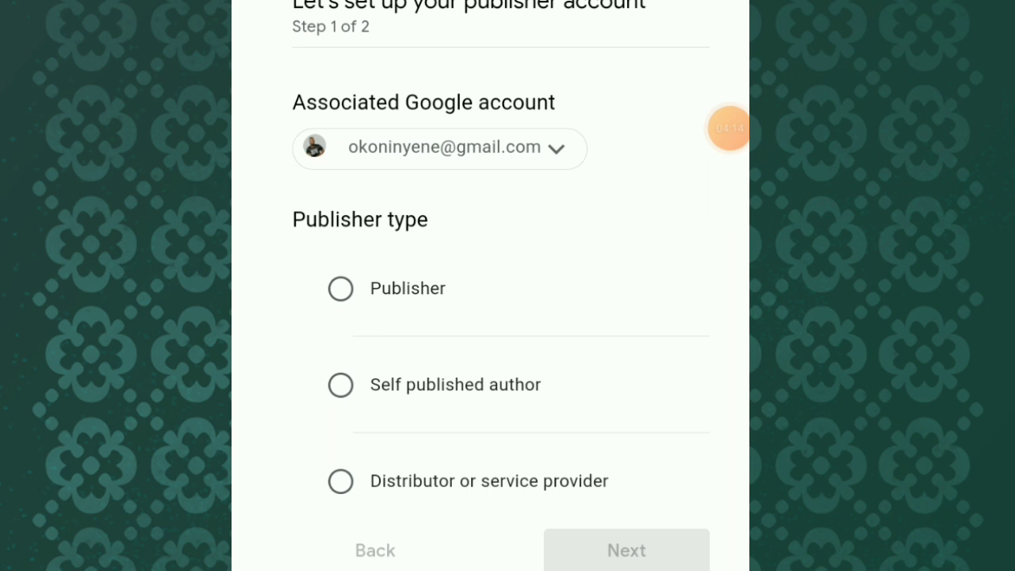
pyautogui.click(717, 129)
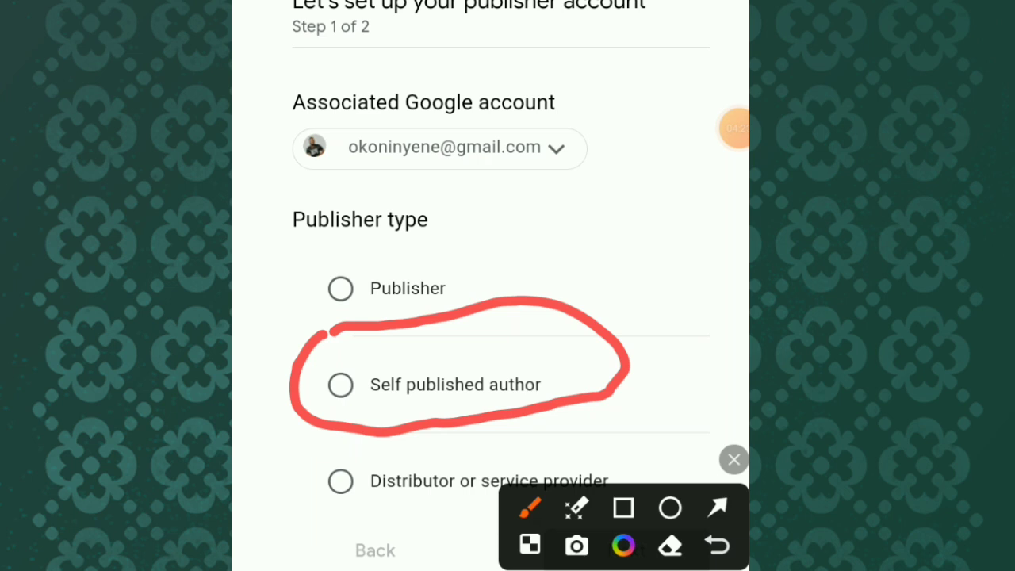
# - Choose Self published author and enter the author's own name, Okon, as publisher name
pyautogui.click(340, 384)
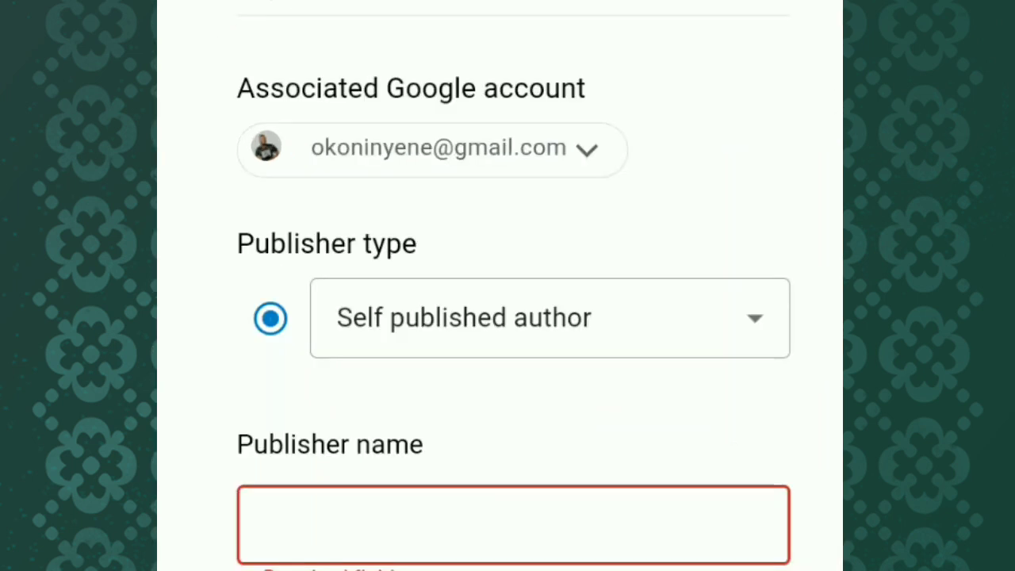
pyautogui.write('E')
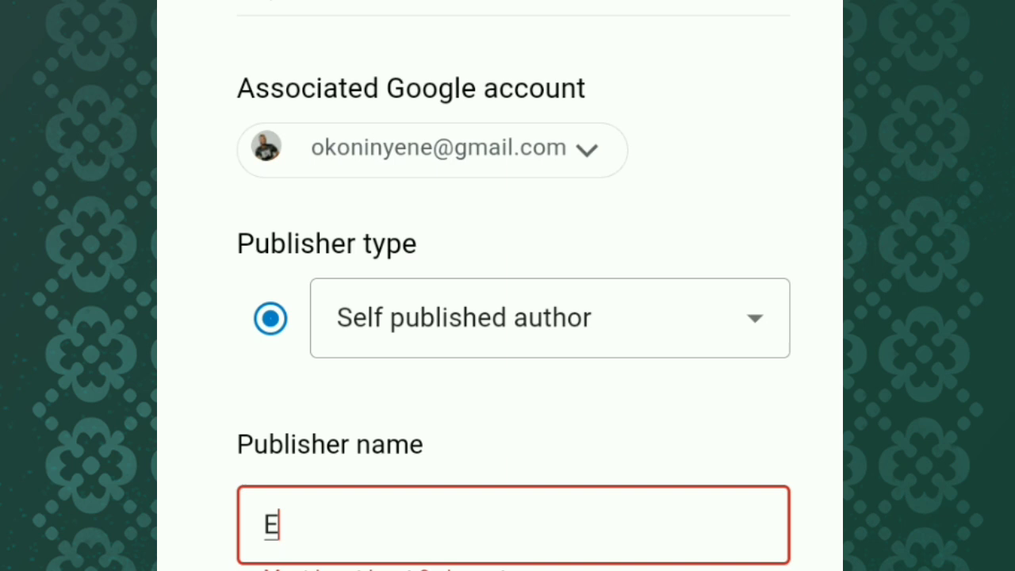
pyautogui.write('R')
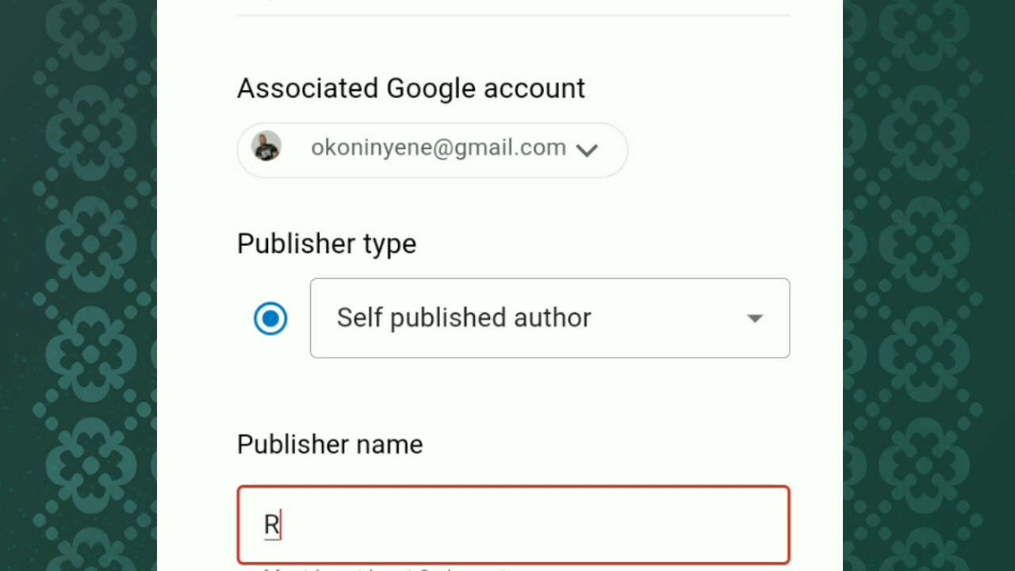
pyautogui.write('iches')
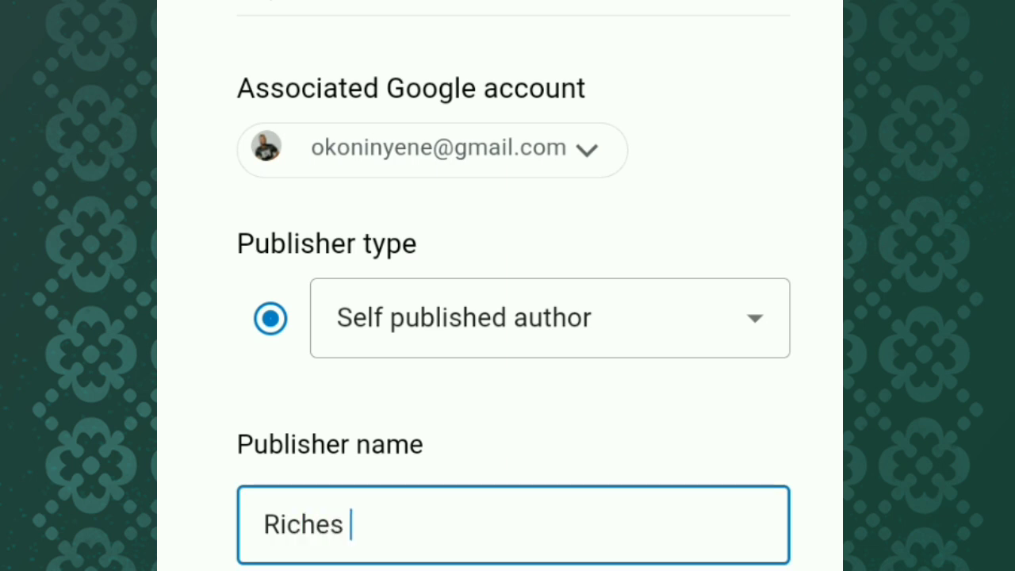
pyautogui.write('Okon')
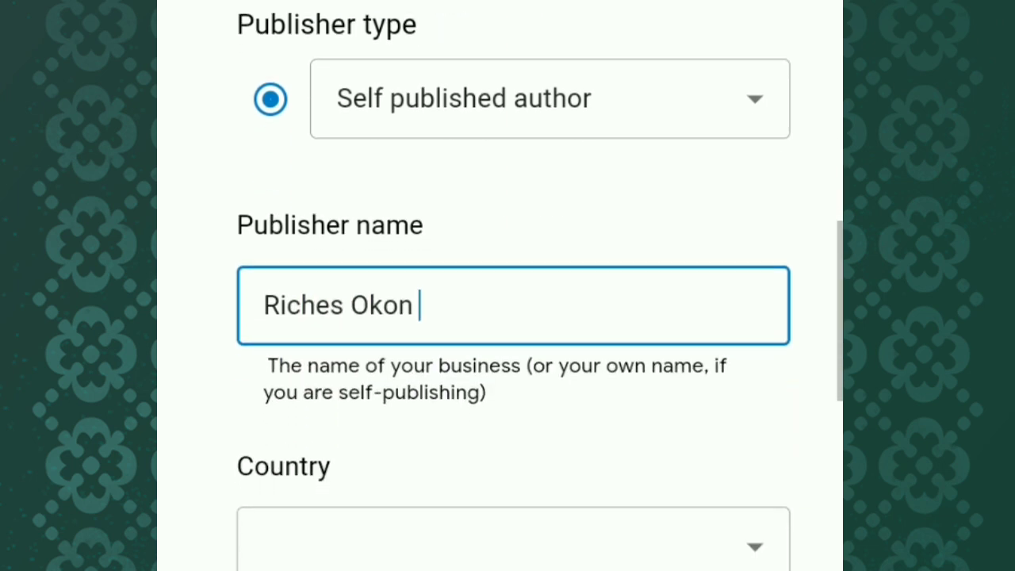
pyautogui.scroll(3)
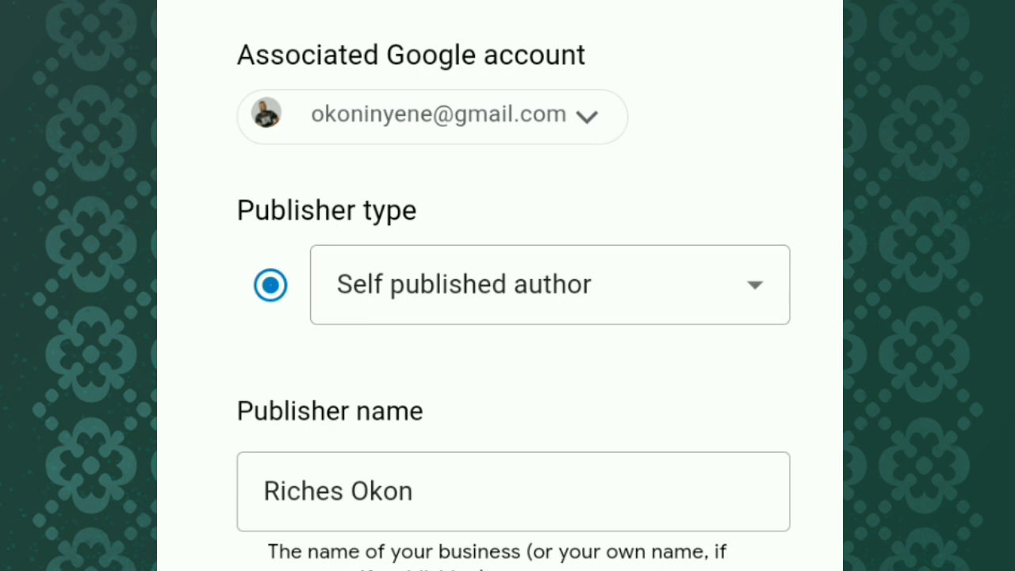
pyautogui.scroll(-3)
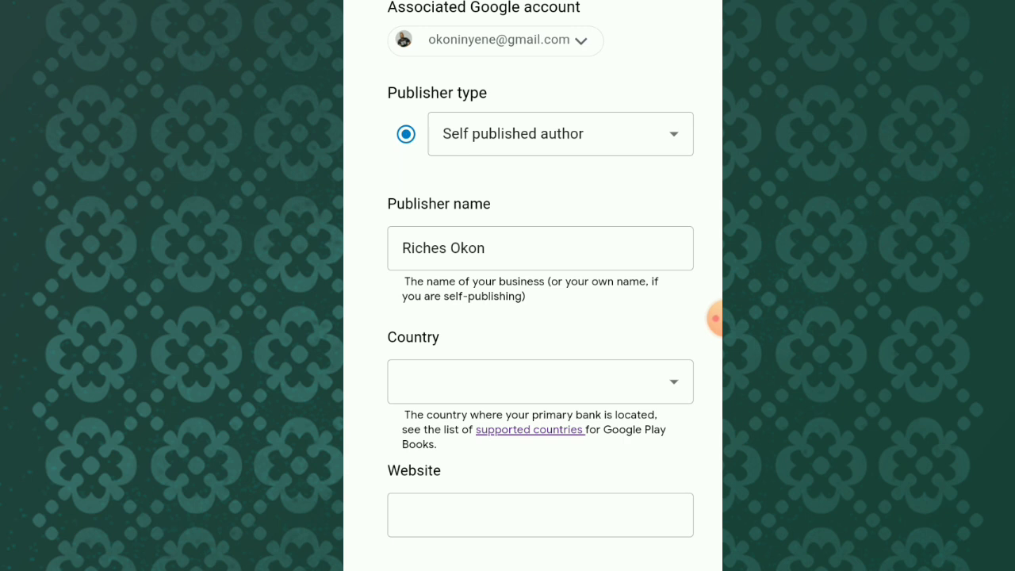
pyautogui.scroll(-3)
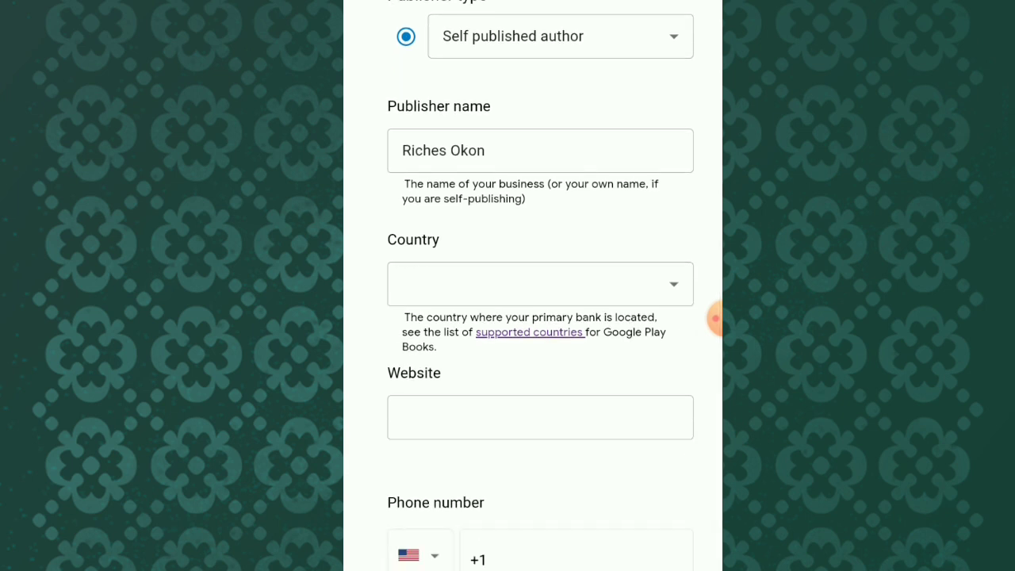
# - Pick United States from the Country dropdown list
pyautogui.click(540, 284)
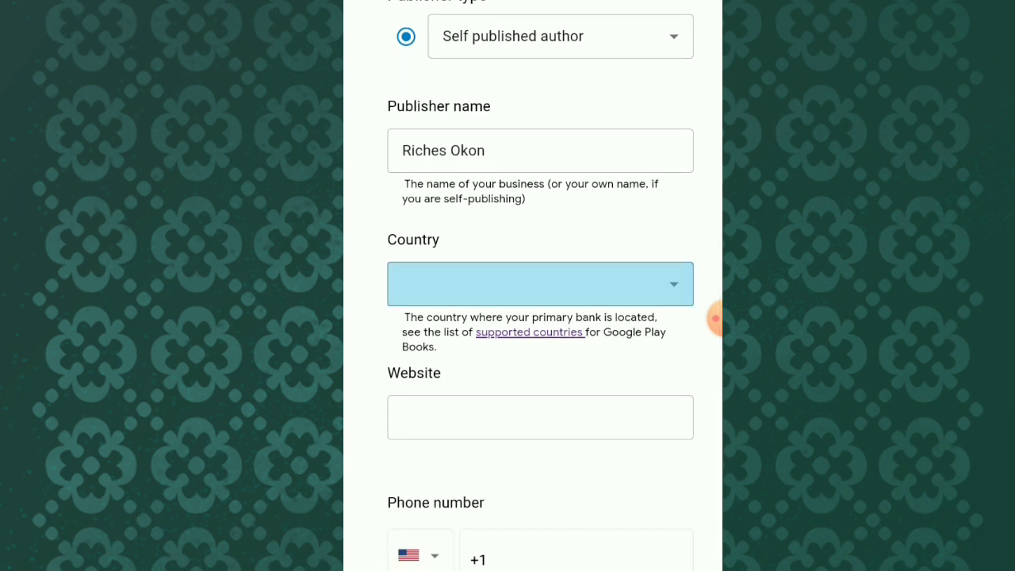
pyautogui.click(540, 283)
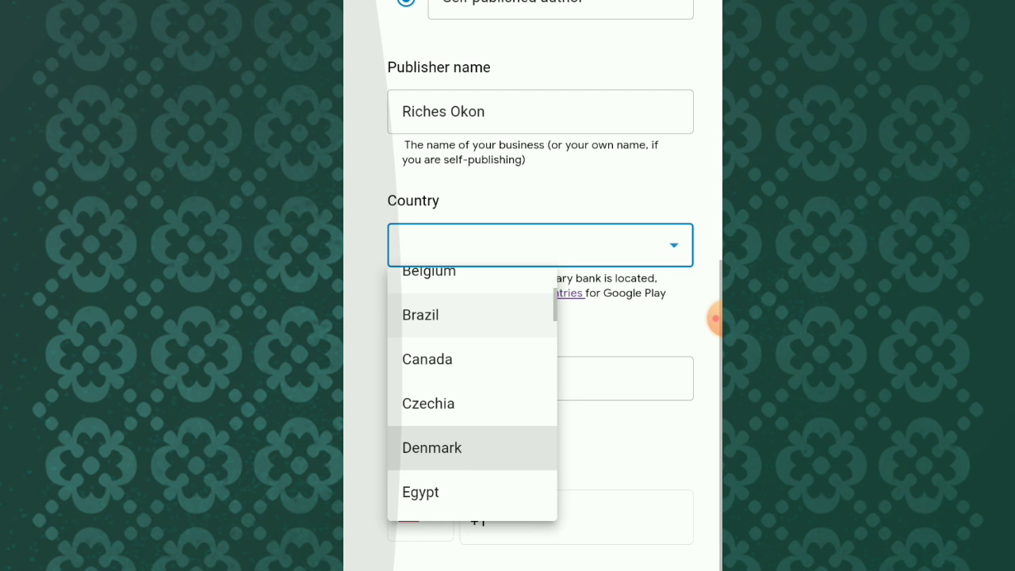
pyautogui.scroll(-3)
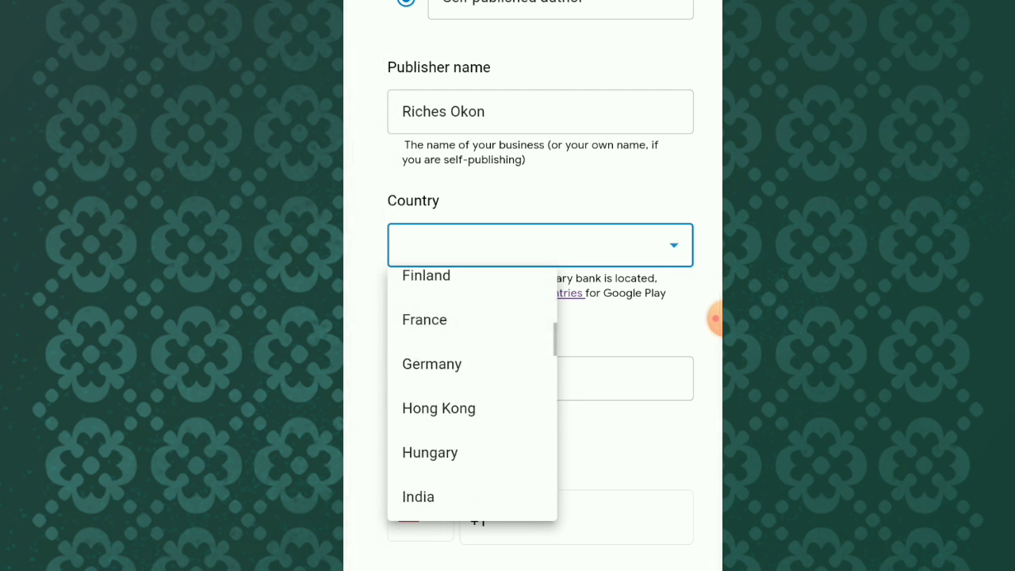
pyautogui.scroll(-3)
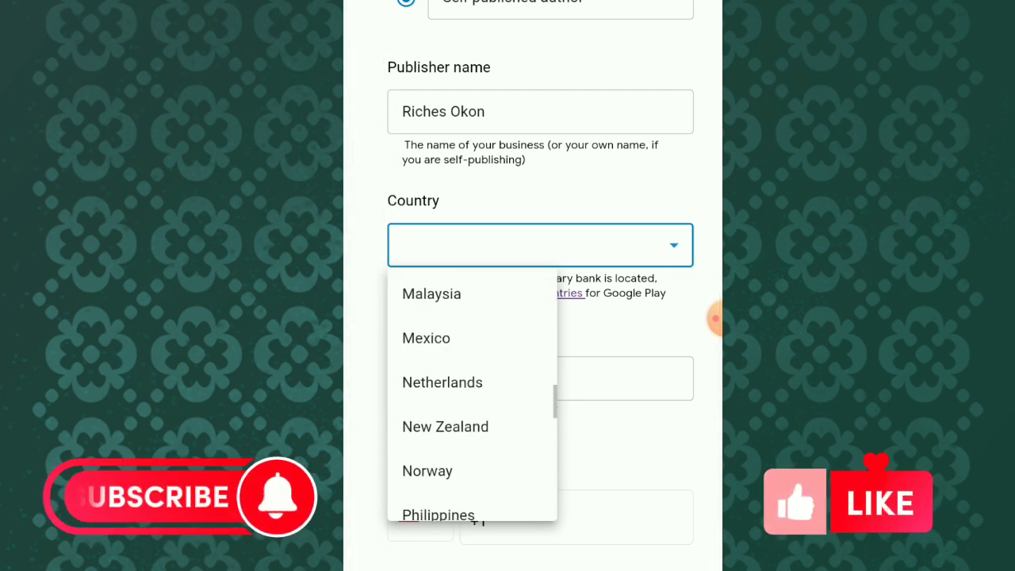
pyautogui.scroll(-3)
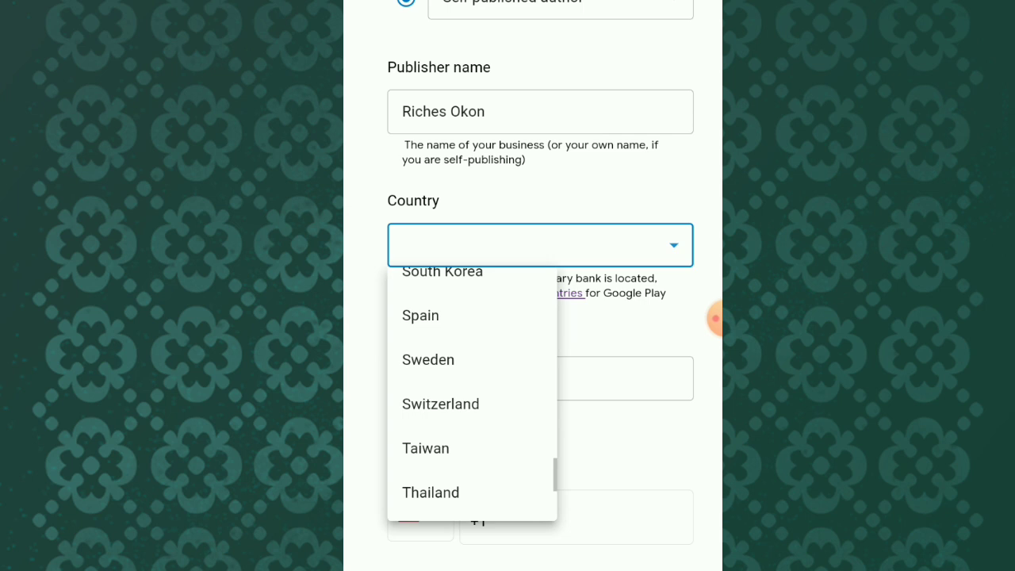
pyautogui.scroll(-3)
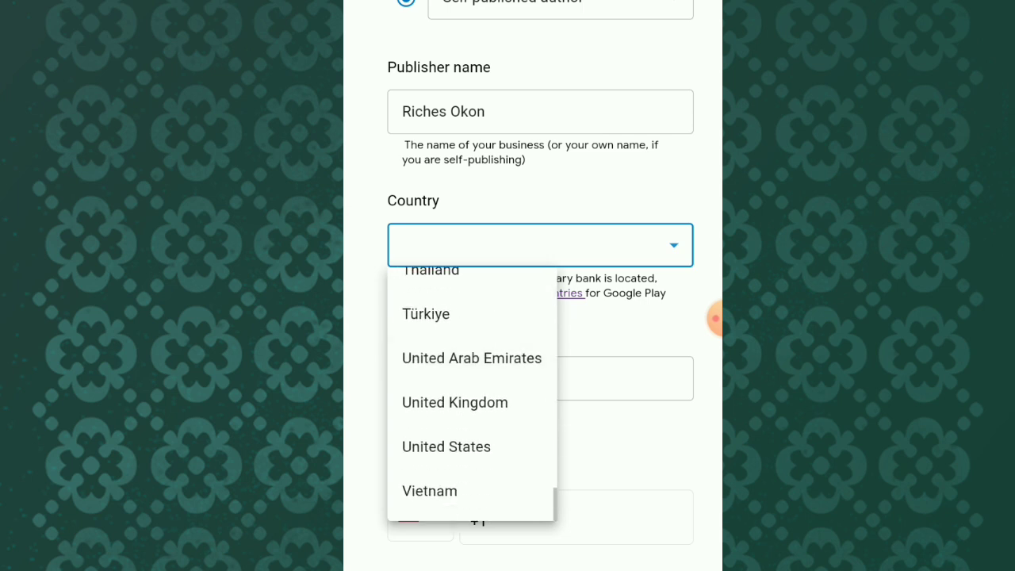
pyautogui.click(445, 446)
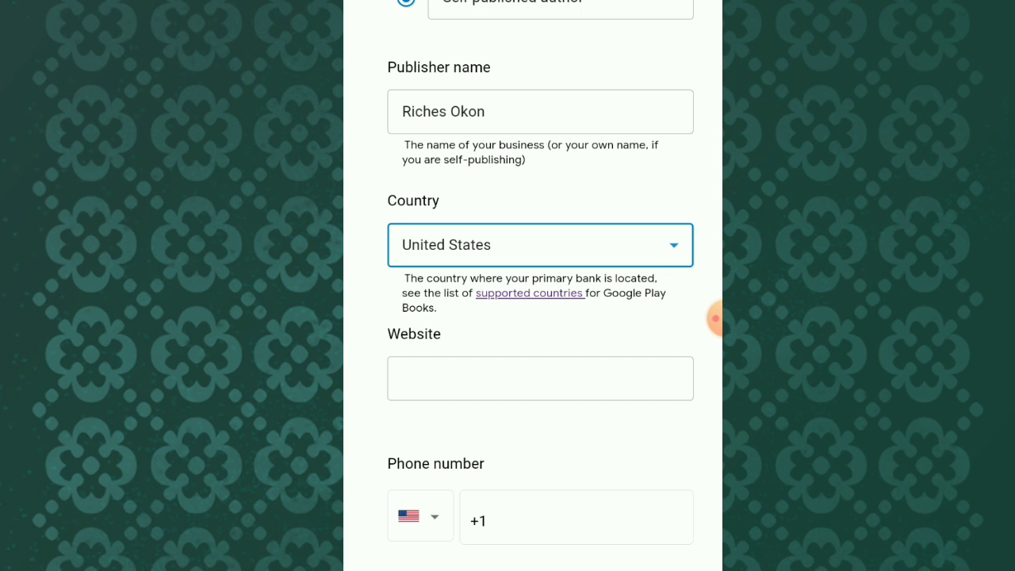
pyautogui.click(419, 516)
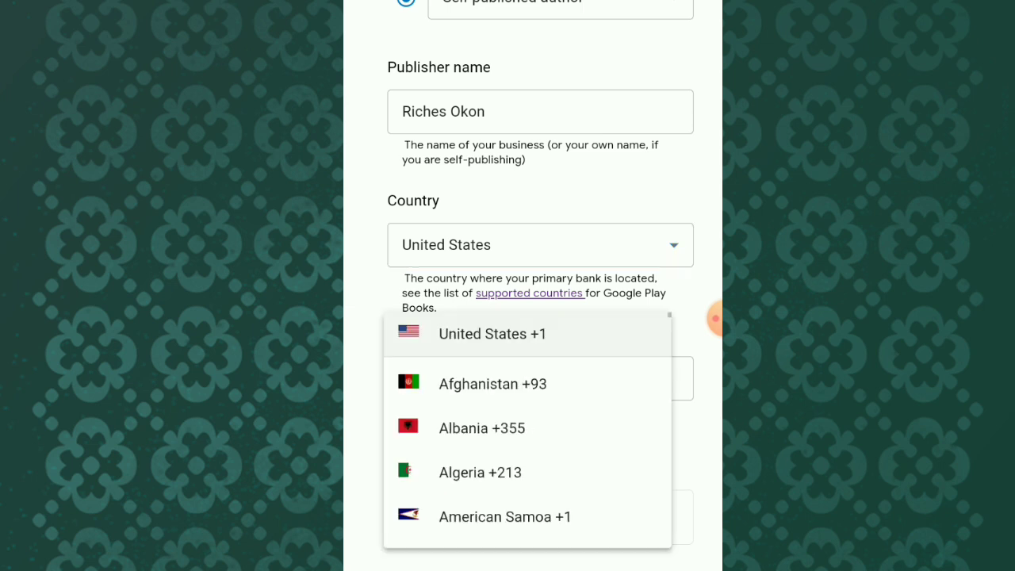
# - Scroll down past the Nigeria +234 phone number field toward Step 2
pyautogui.scroll(-3)
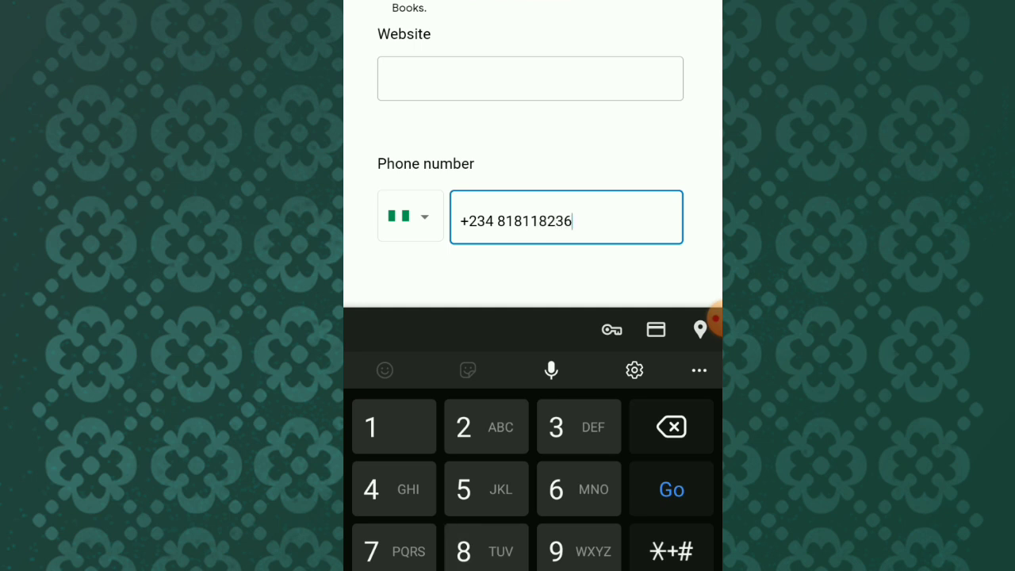
pyautogui.scroll(-3)
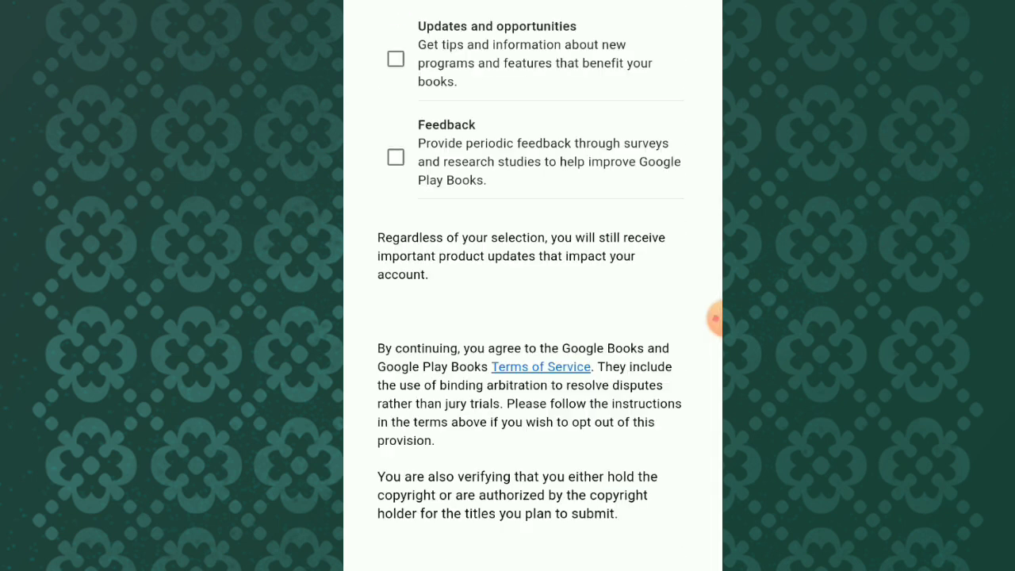
# - Tick the 'I'm not a robot' reCAPTCHA box and create the publisher account
pyautogui.scroll(3)
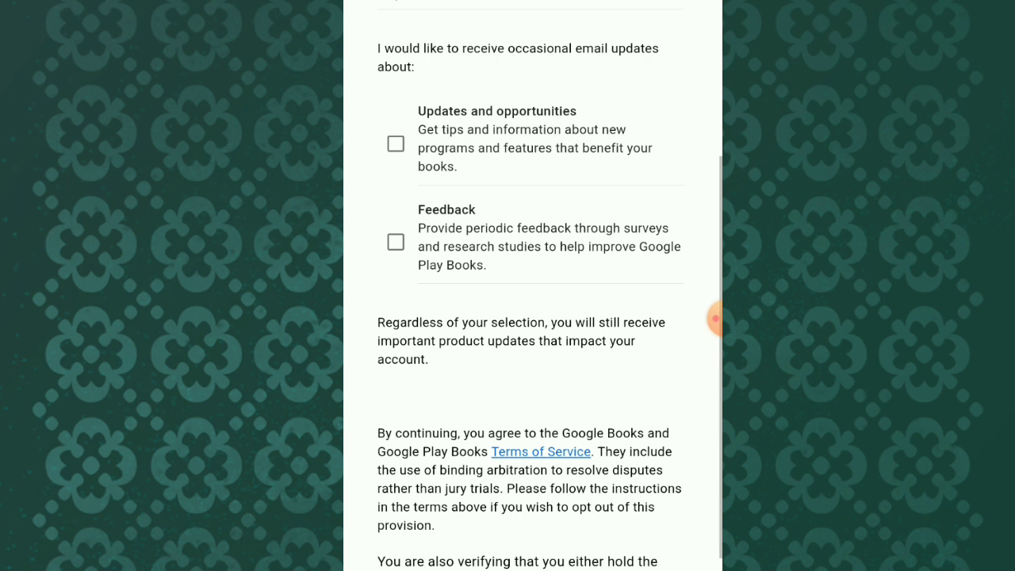
pyautogui.scroll(3)
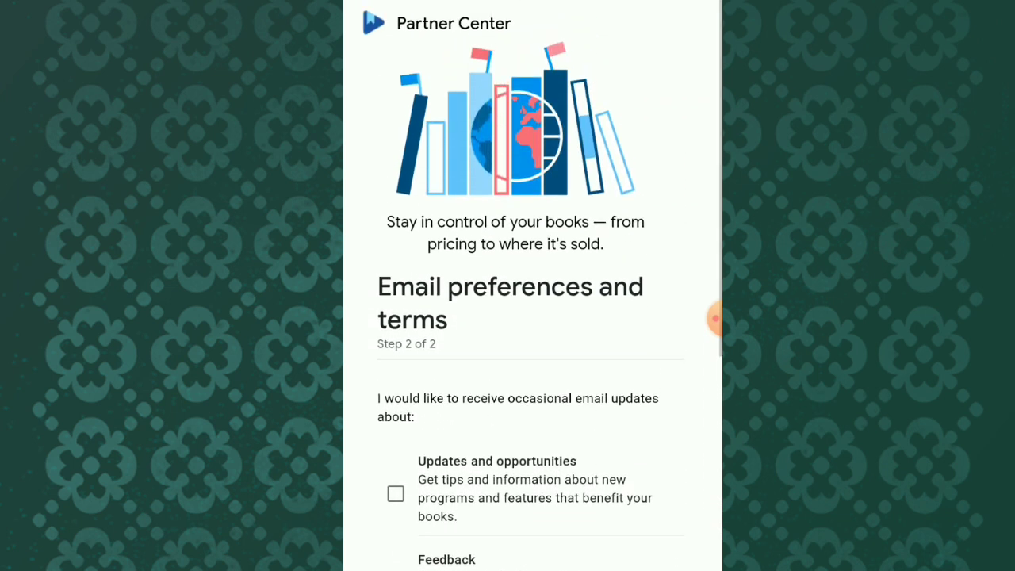
pyautogui.scroll(-3)
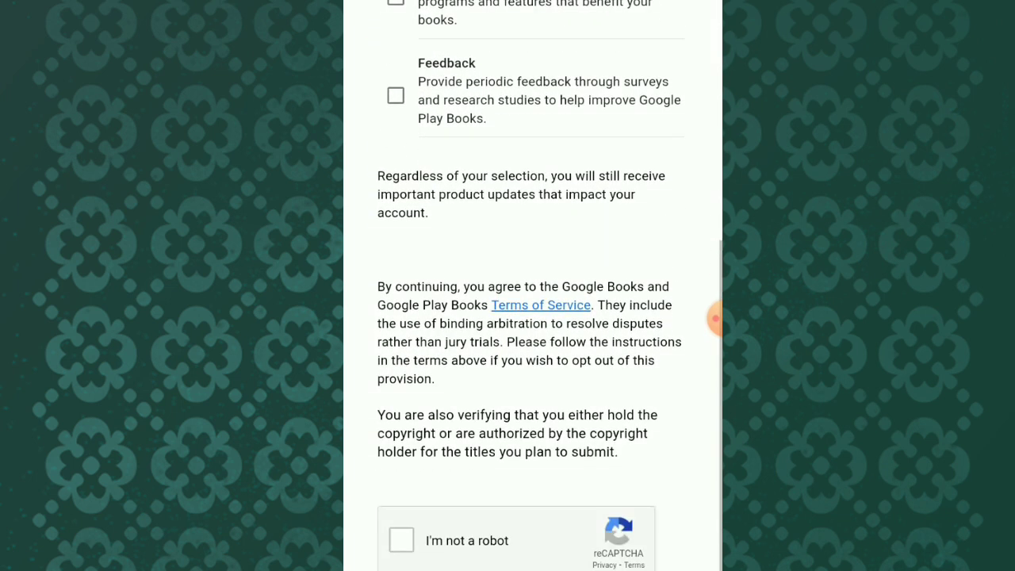
pyautogui.click(400, 540)
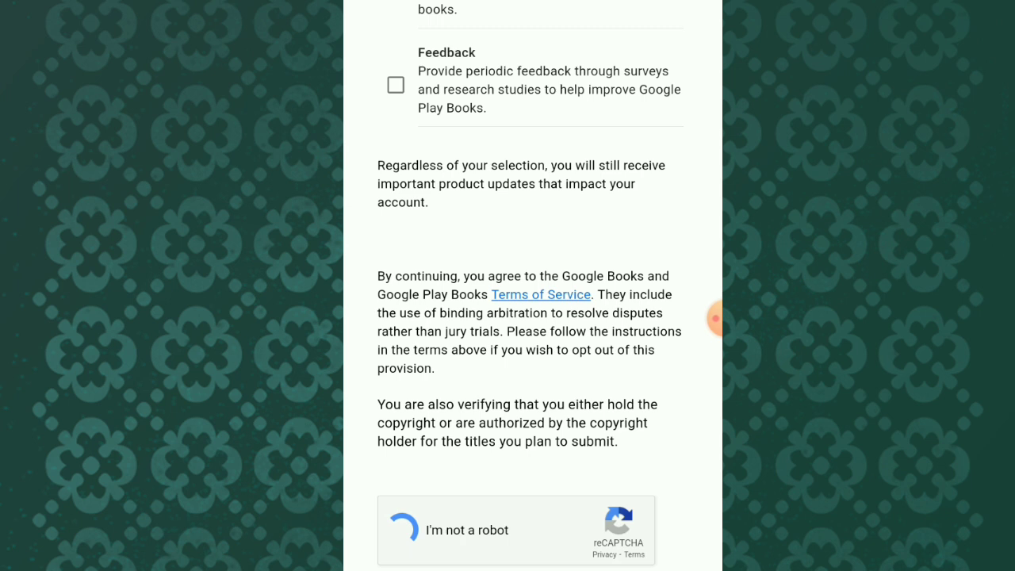
pyautogui.click(402, 529)
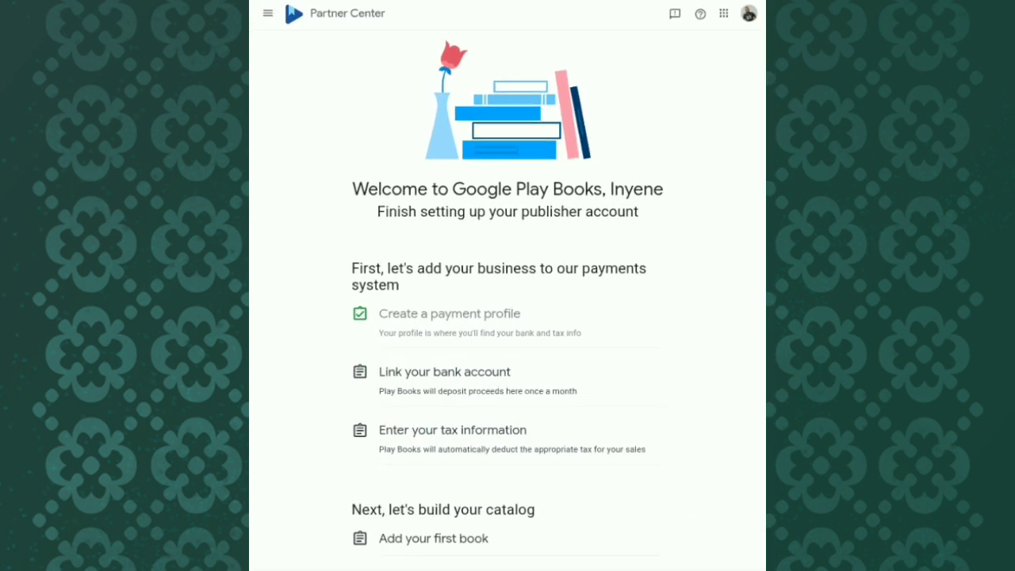
pyautogui.scroll(-3)
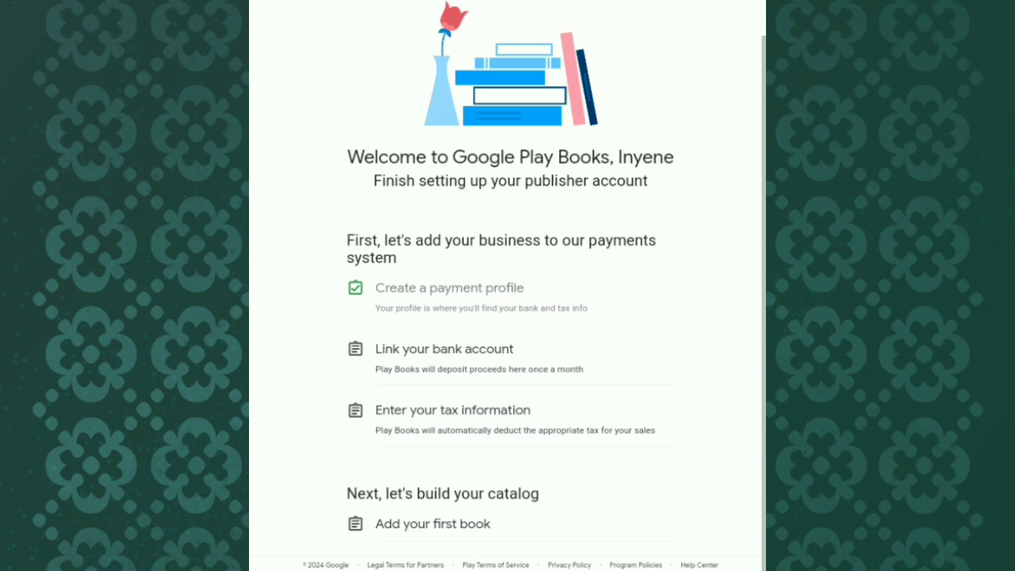
pyautogui.scroll(-3)
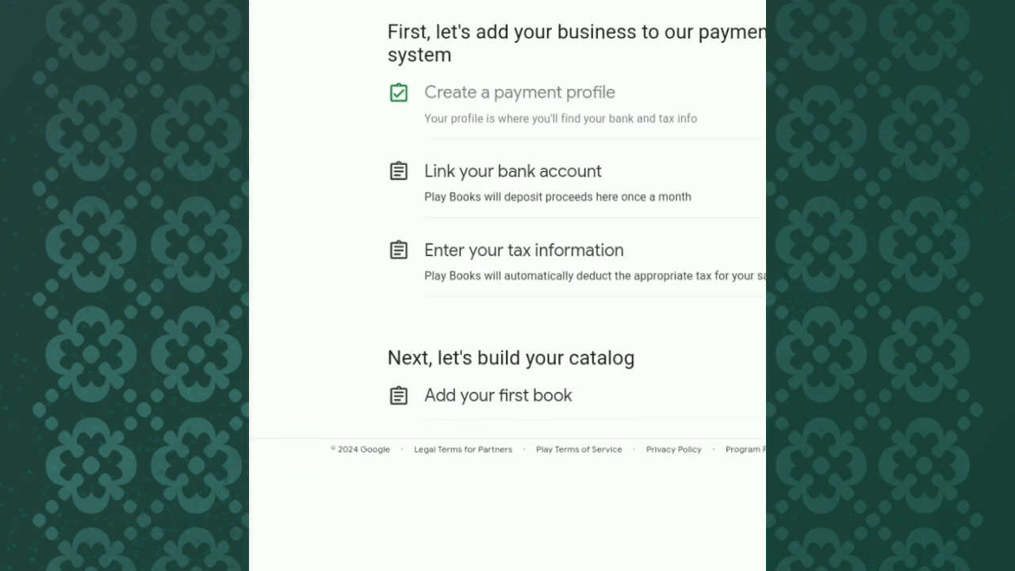
pyautogui.scroll(3)
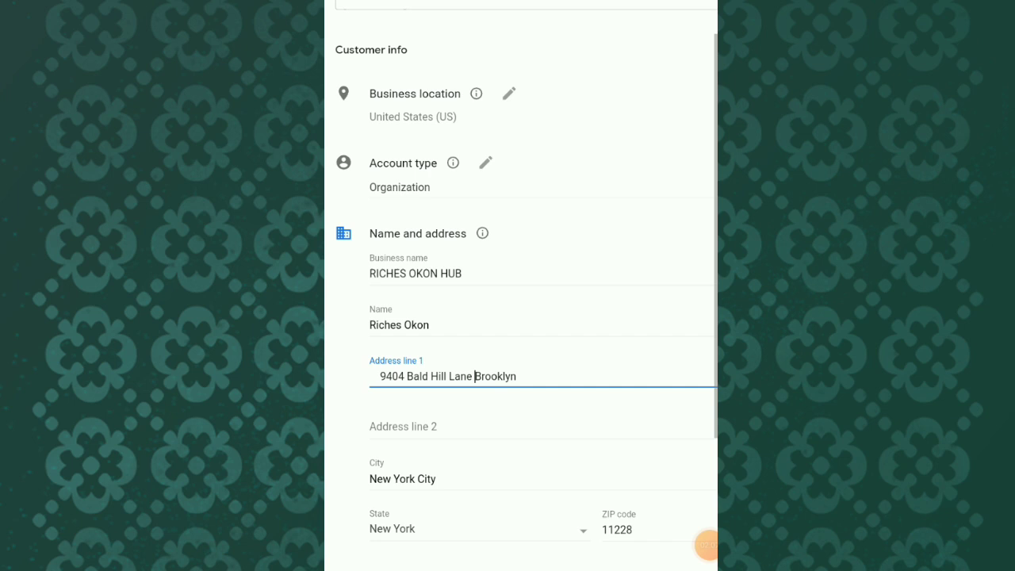
# - Review the payment profile with its New York business address and submit it
pyautogui.scroll(3)
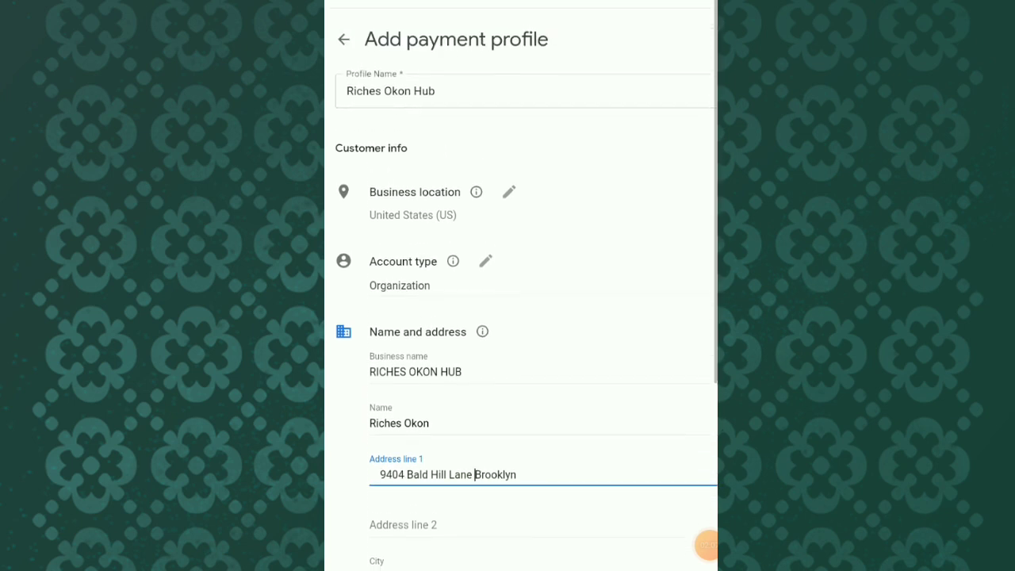
pyautogui.scroll(-3)
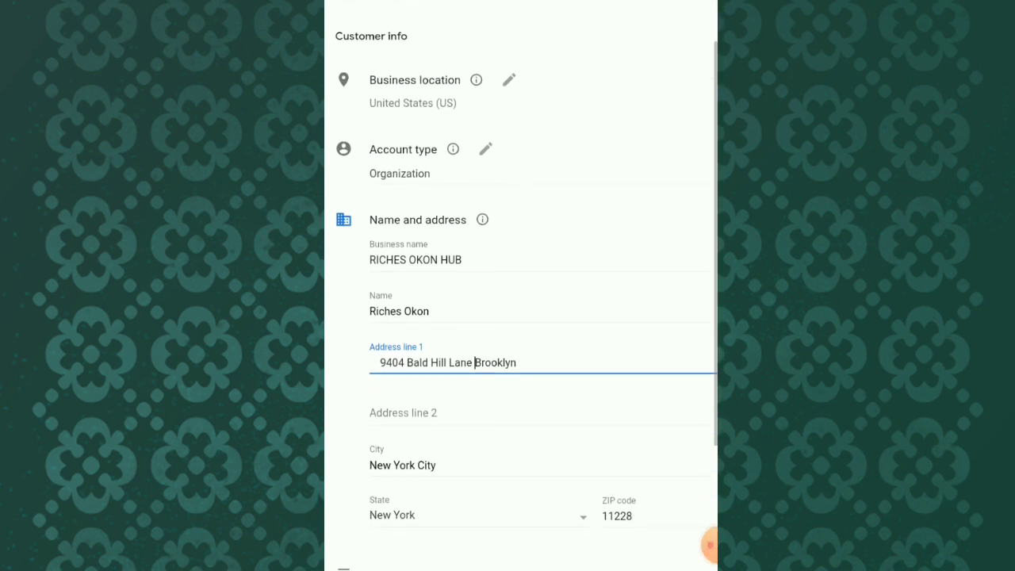
pyautogui.scroll(-3)
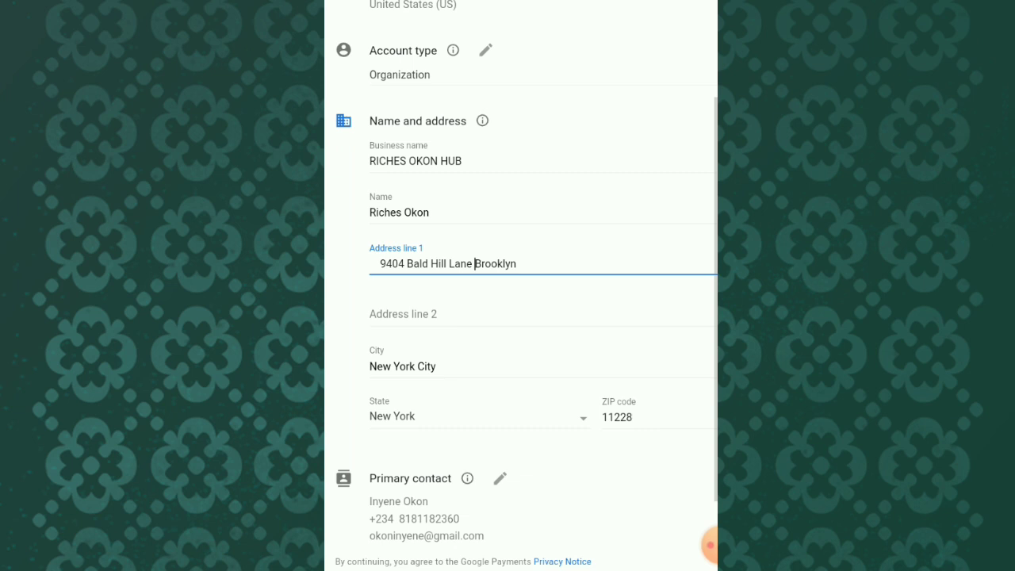
pyautogui.scroll(-3)
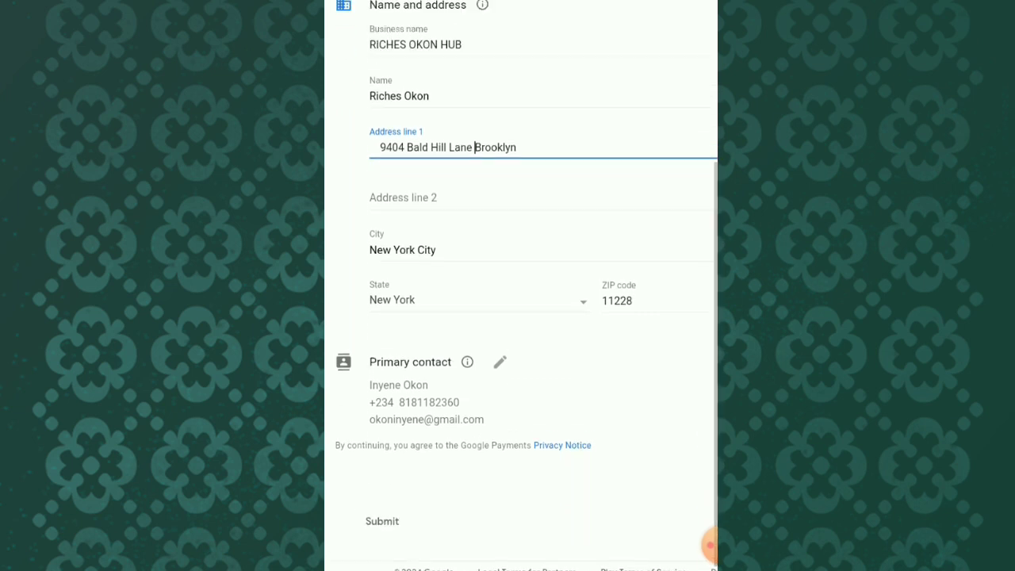
pyautogui.scroll(3)
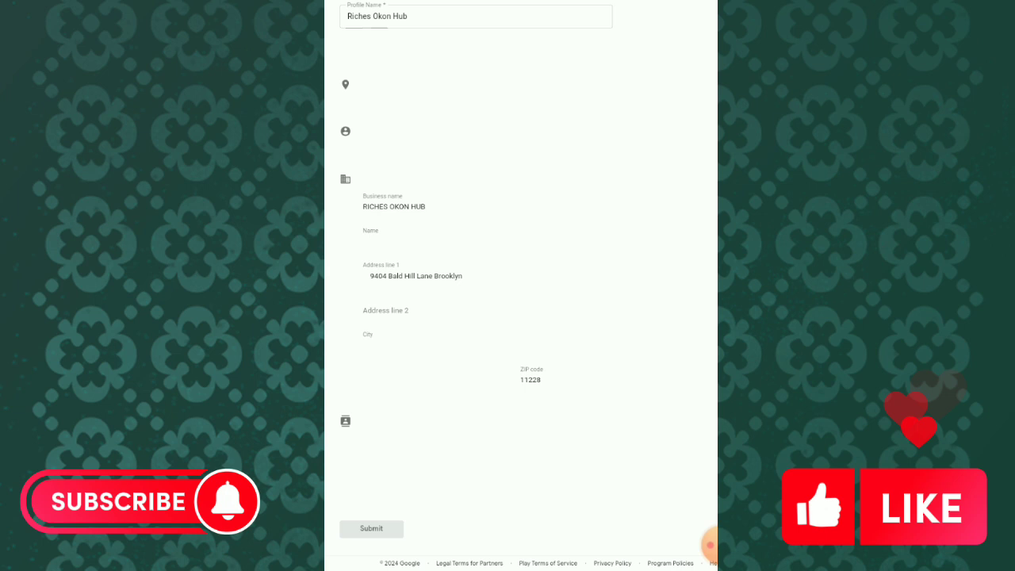
pyautogui.click(371, 528)
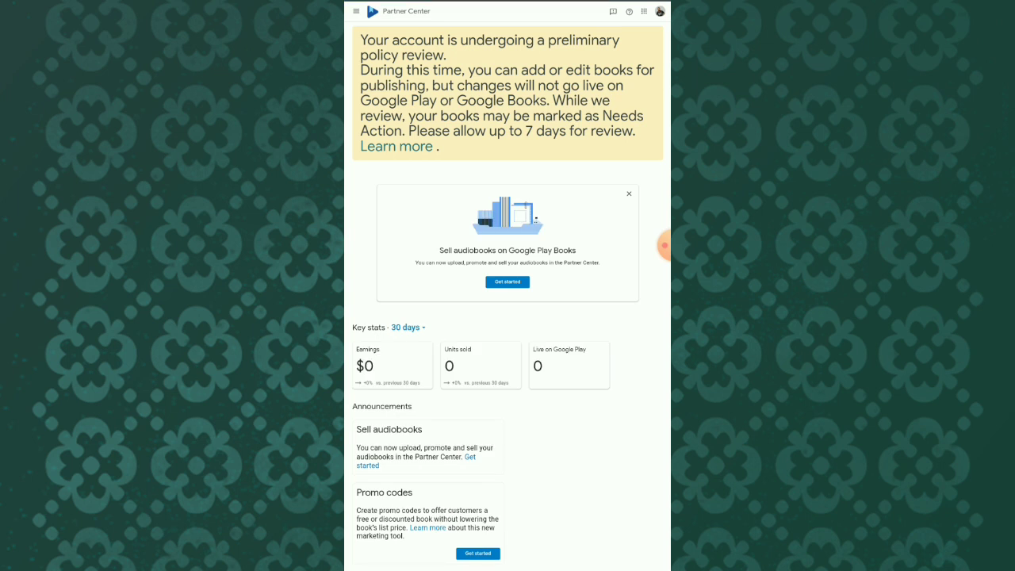
pyautogui.scroll(-3)
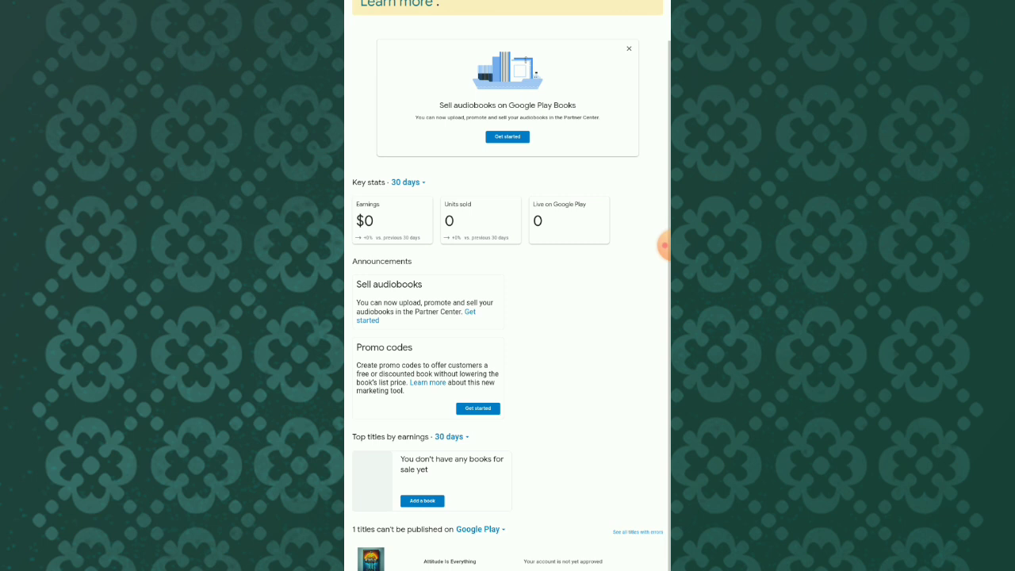
pyautogui.scroll(-3)
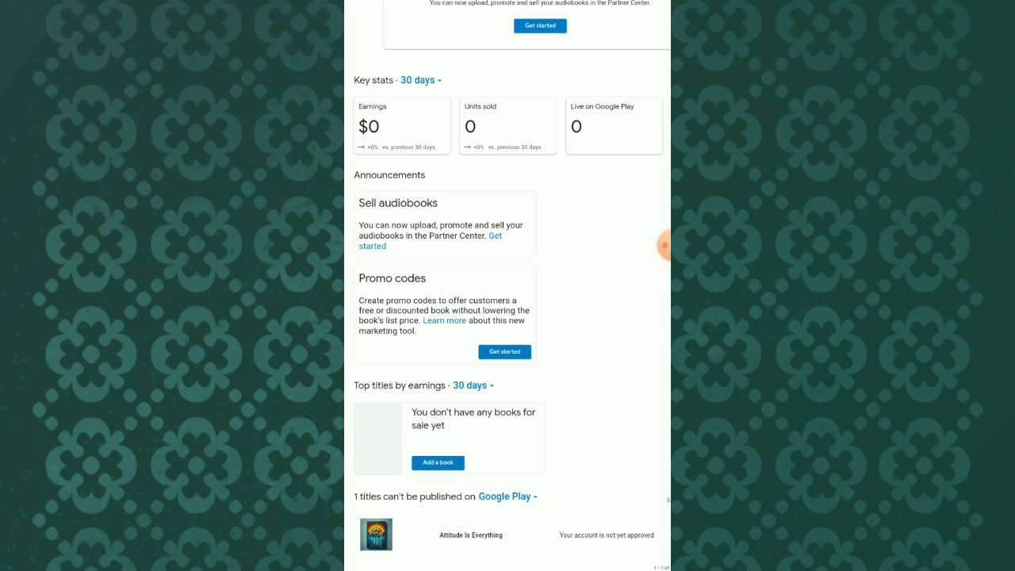
pyautogui.scroll(3)
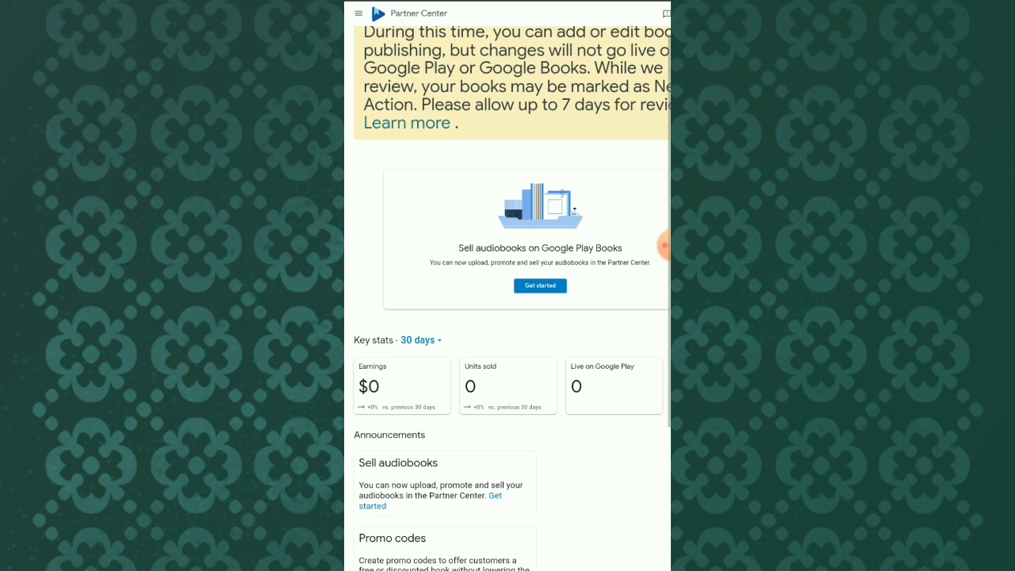
pyautogui.scroll(3)
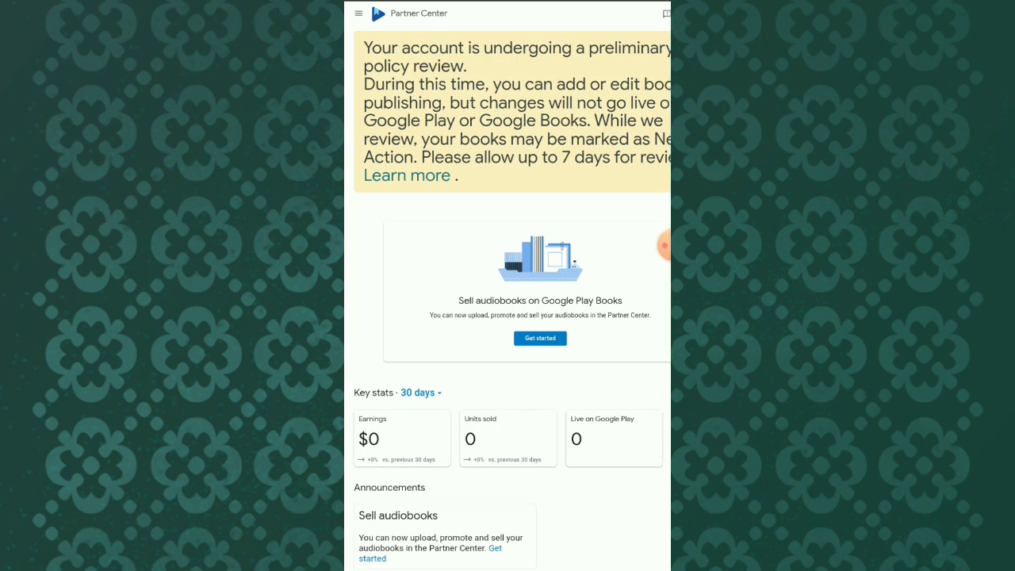